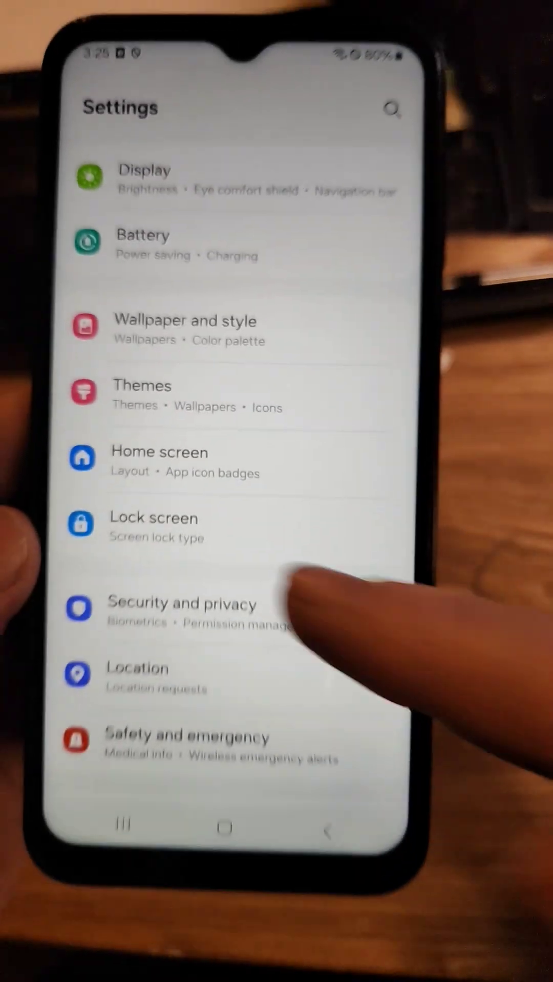
# Confirm the PIN lock with its notification choices and return to the home screen.
pyautogui.click(154, 526)
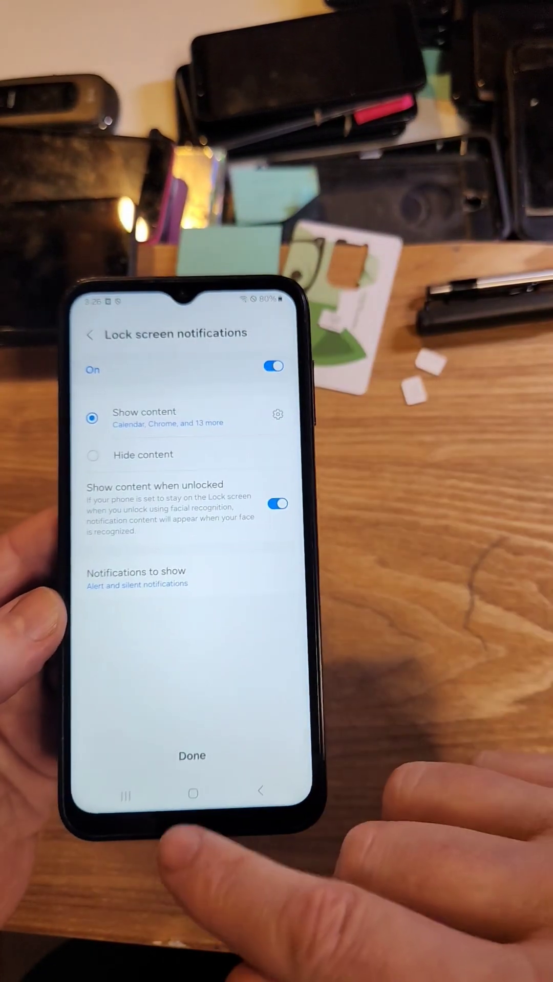
pyautogui.click(90, 333)
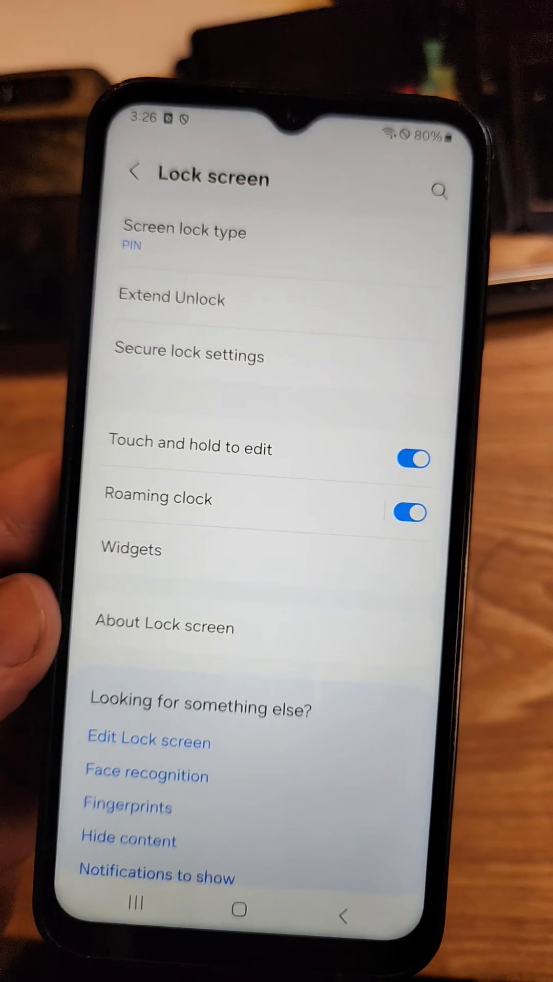
pyautogui.click(236, 910)
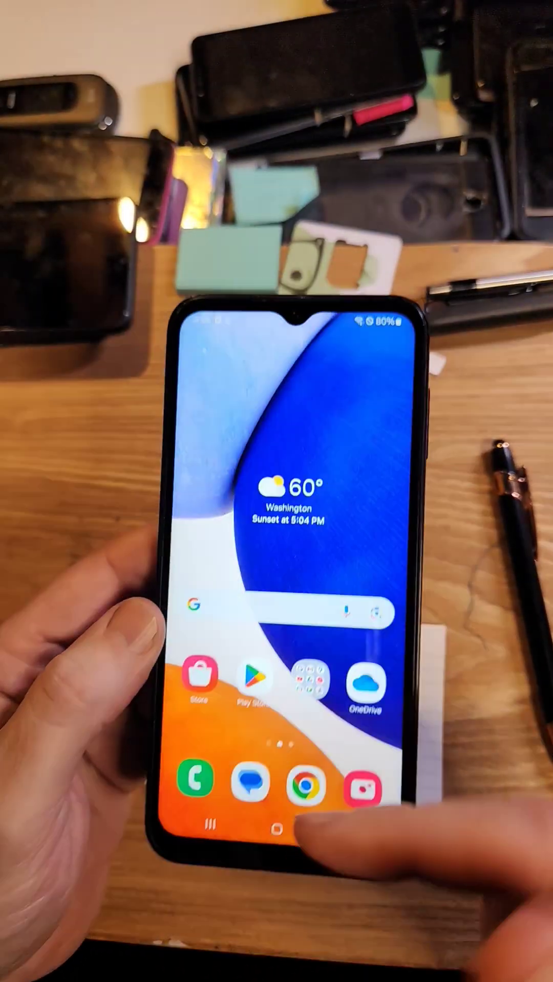